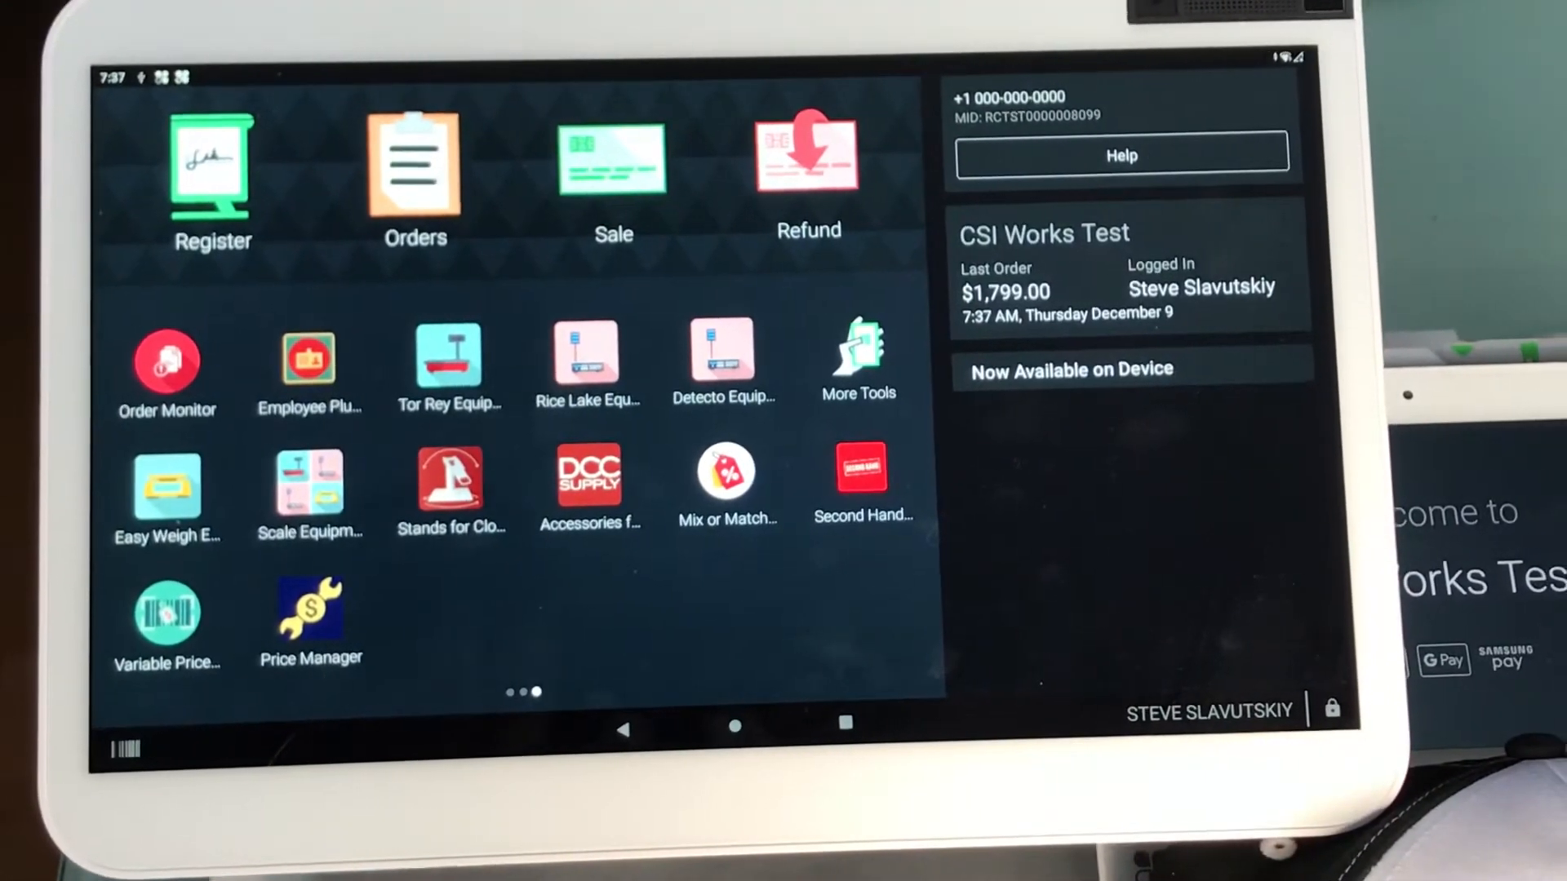
Launch the Register app from the Clover home screen
left_click(212, 164)
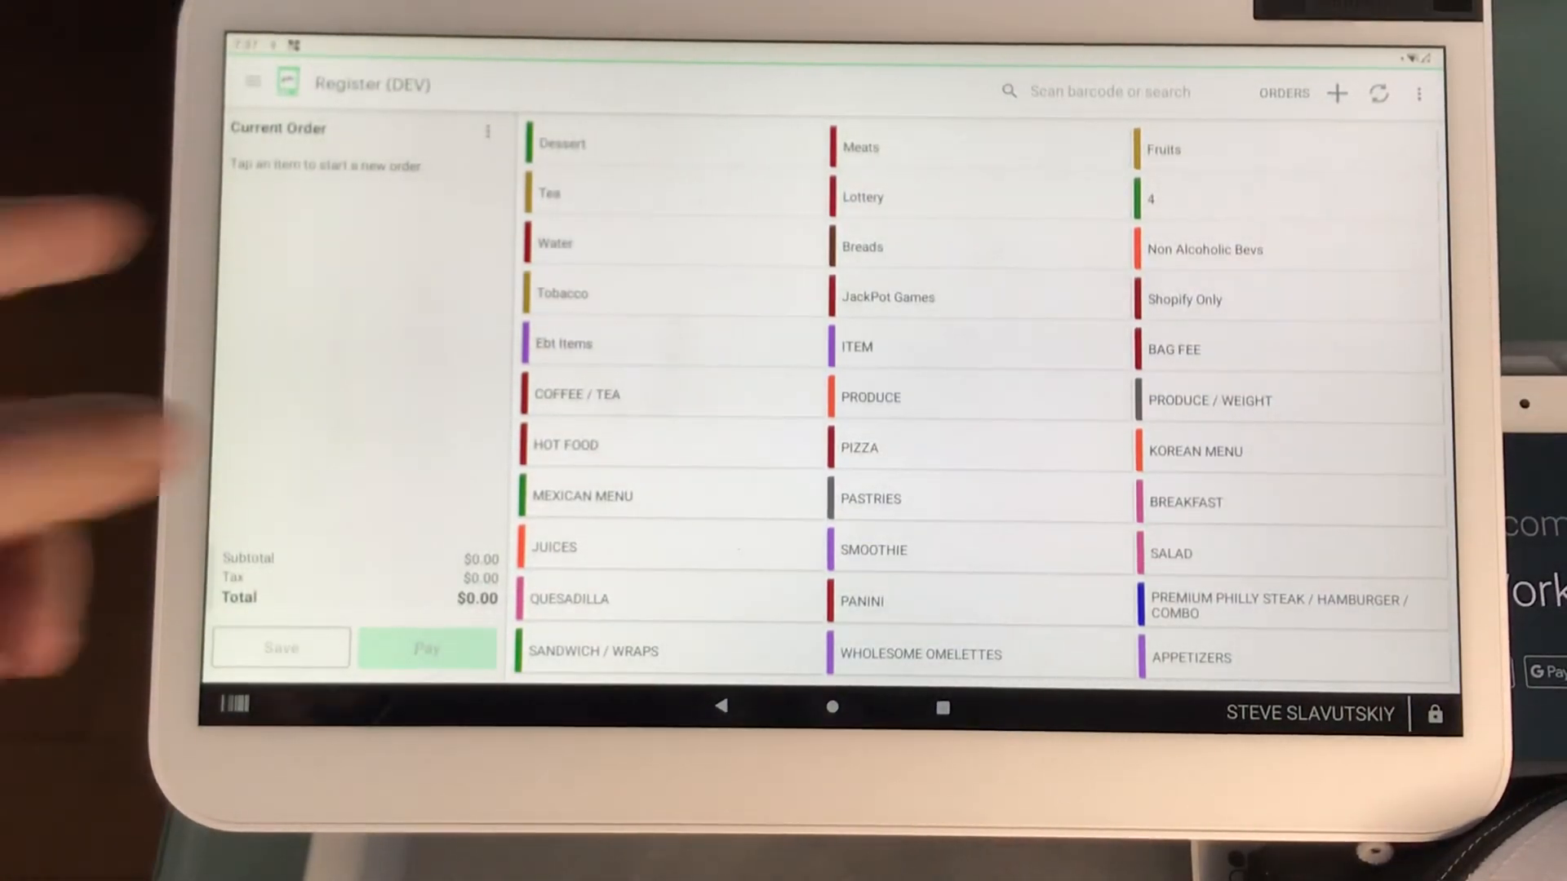
Open the Custom Item keypad with the price at $0.00
left_click(1336, 93)
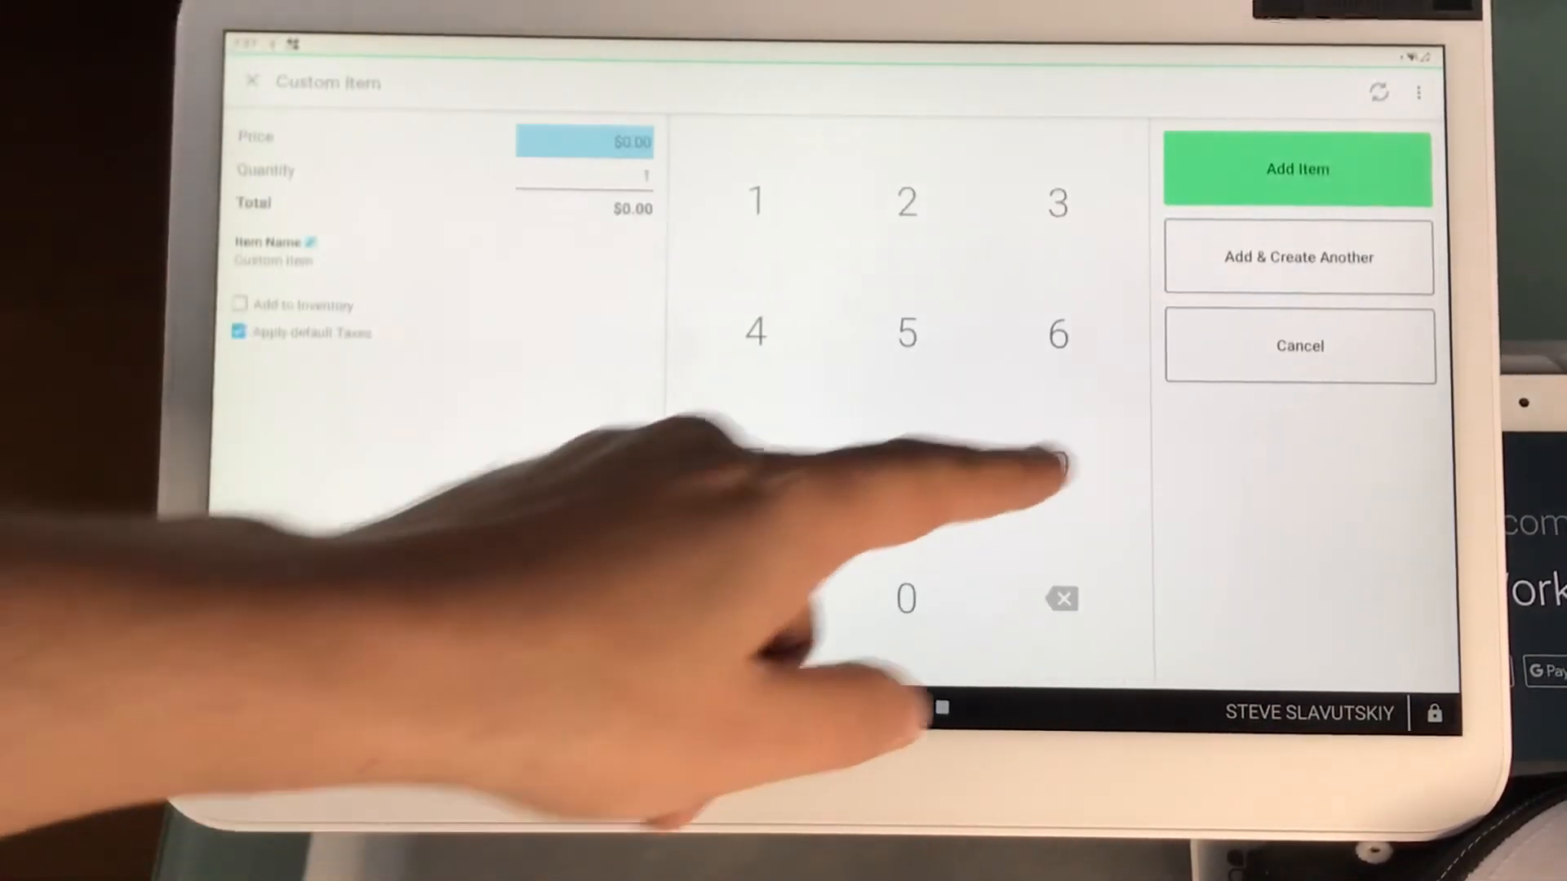